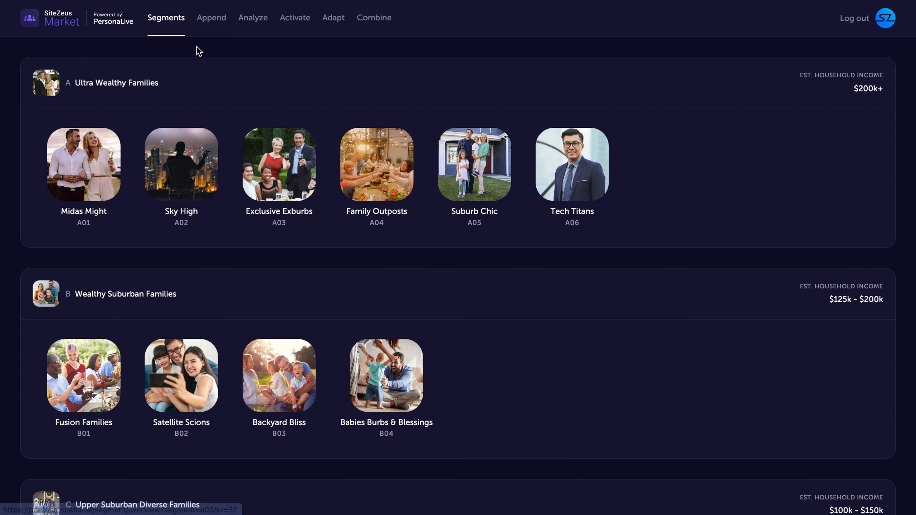
mouse_move(295, 17)
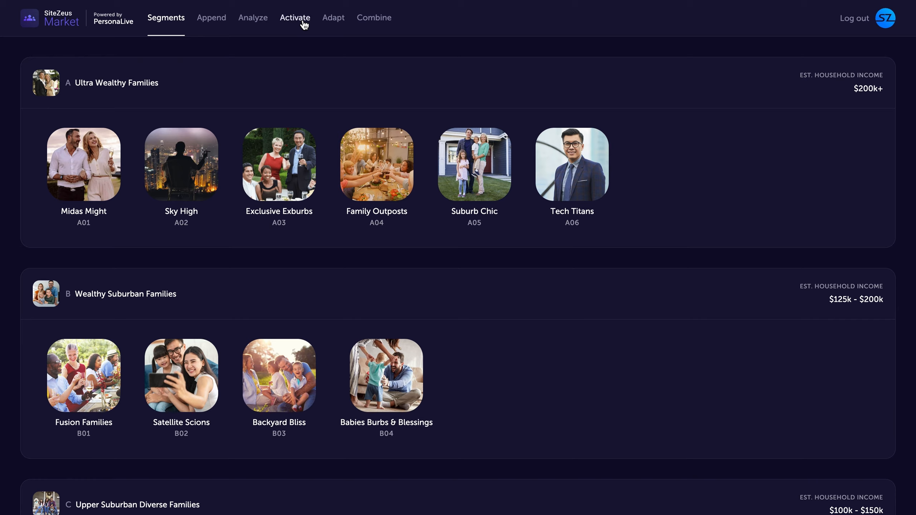
Go to the Activate page listing the exported audiences
left_click(294, 17)
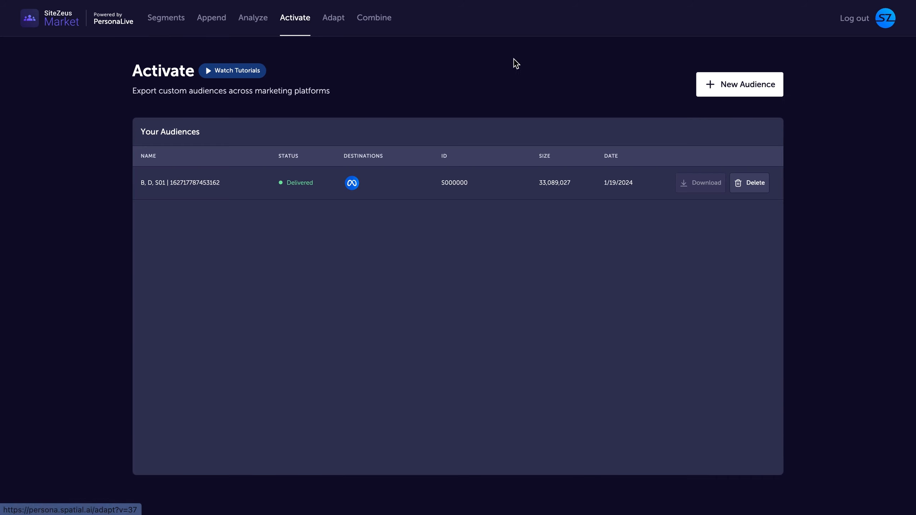
Begin a new audience with Meta chosen as the export destination
left_click(739, 85)
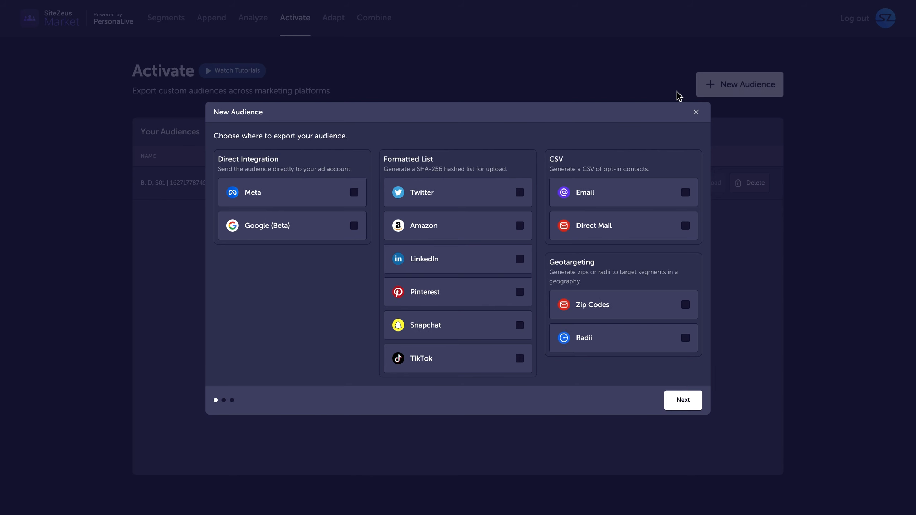
left_click(353, 192)
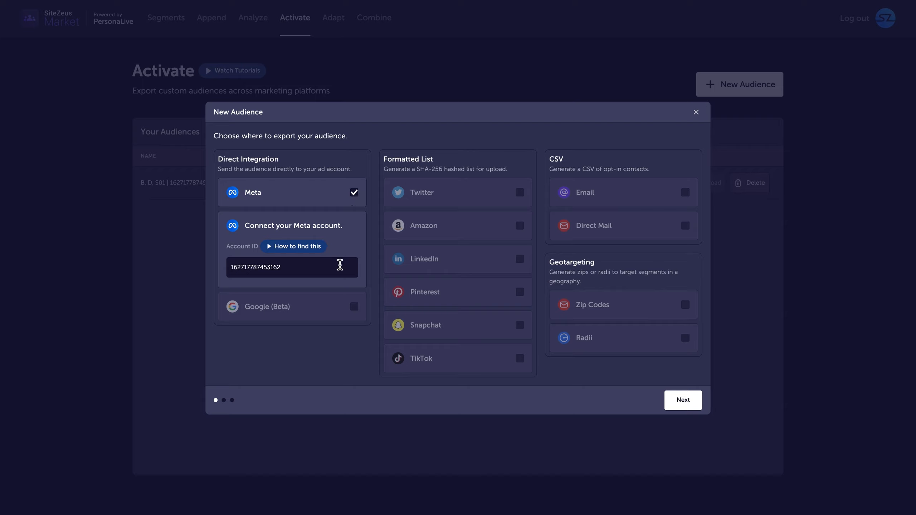
left_click(682, 400)
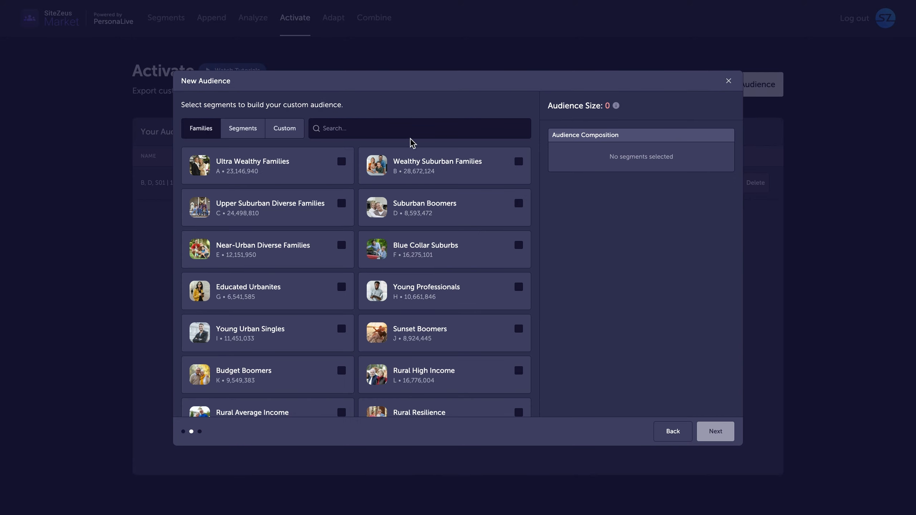
Bring up the individual Segments list with the customer segmentation breakdown
left_click(242, 129)
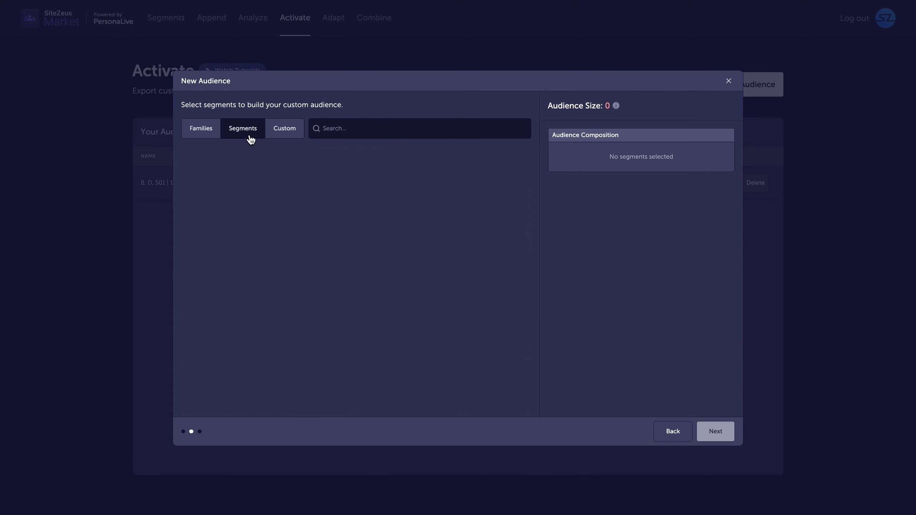
left_click(242, 128)
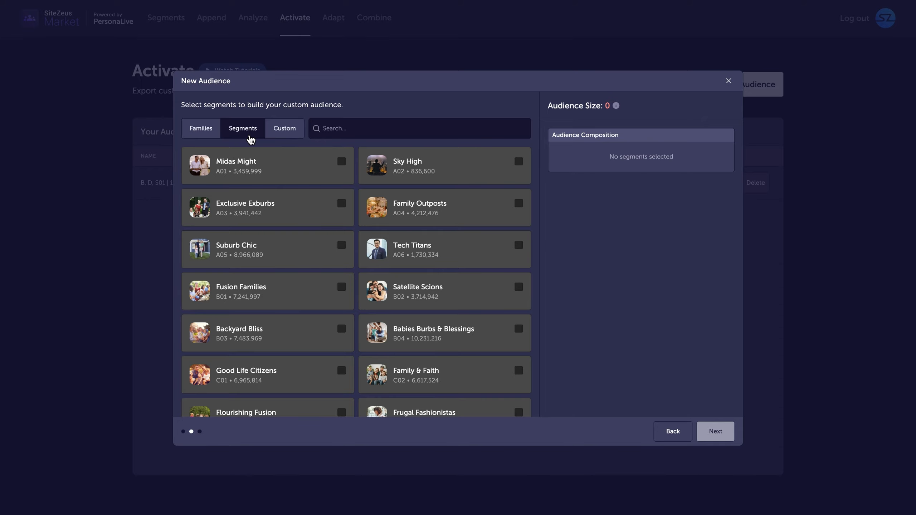
left_click(728, 81)
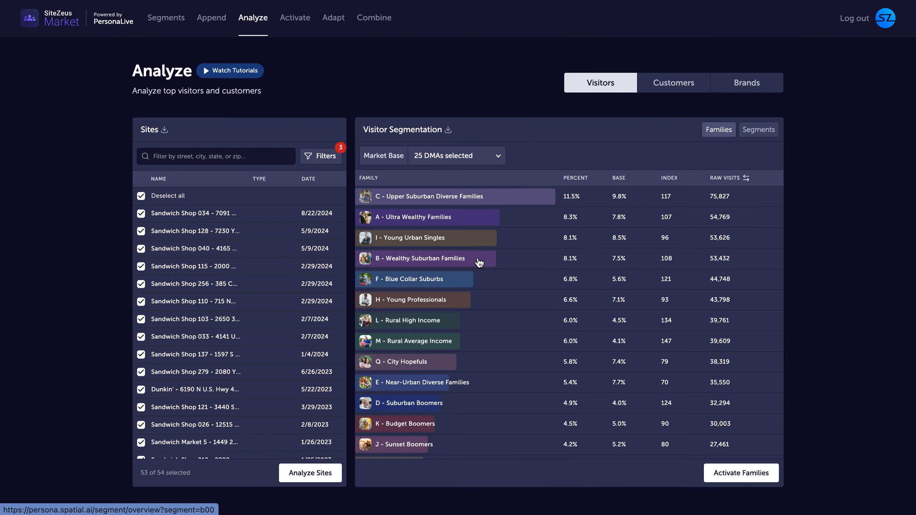
left_click(673, 82)
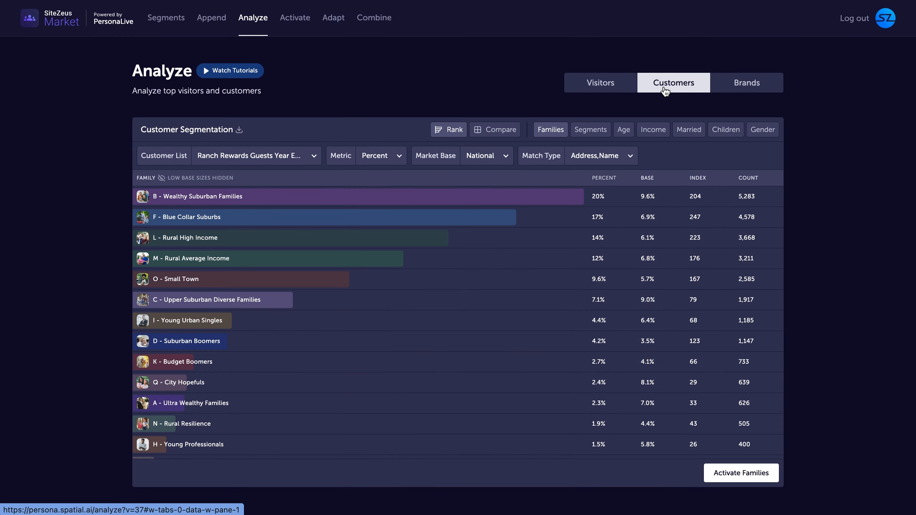
mouse_move(567, 250)
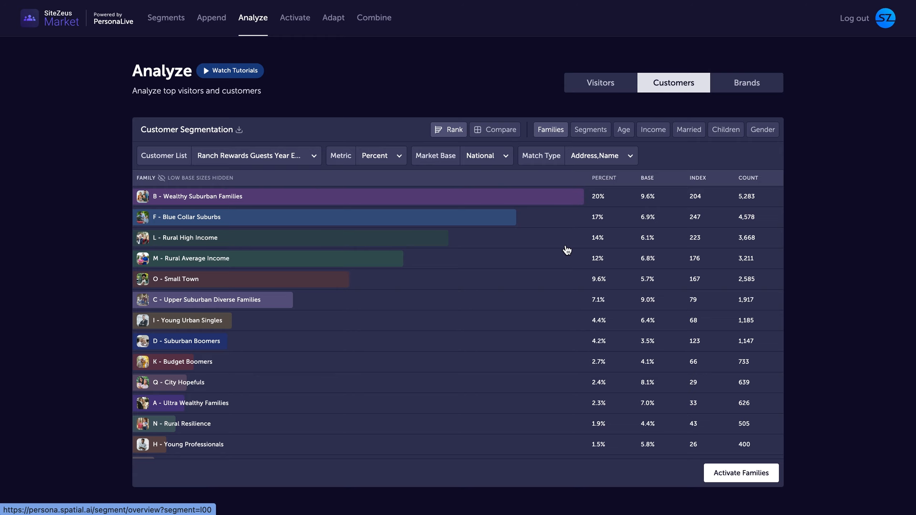
mouse_move(559, 312)
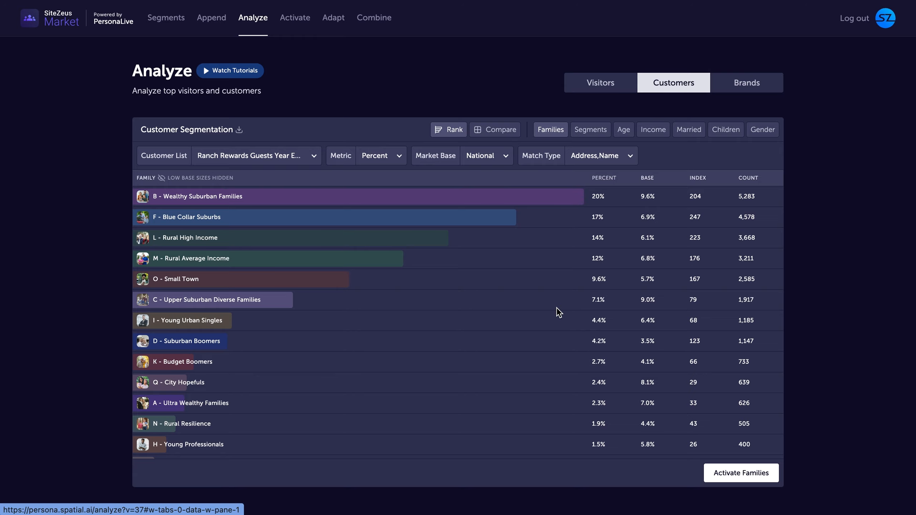
left_click(295, 17)
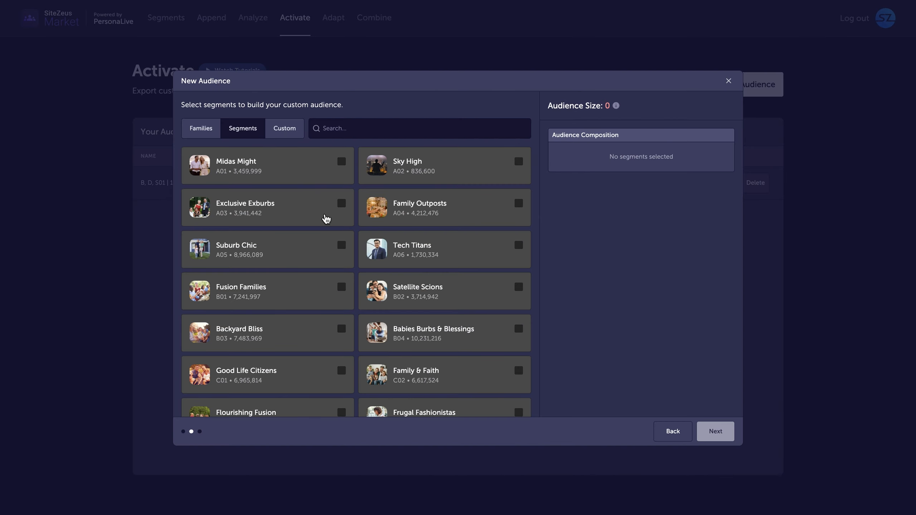
Add Suburb Chic A05 and Fusion Families B01 and proceed to review
left_click(342, 245)
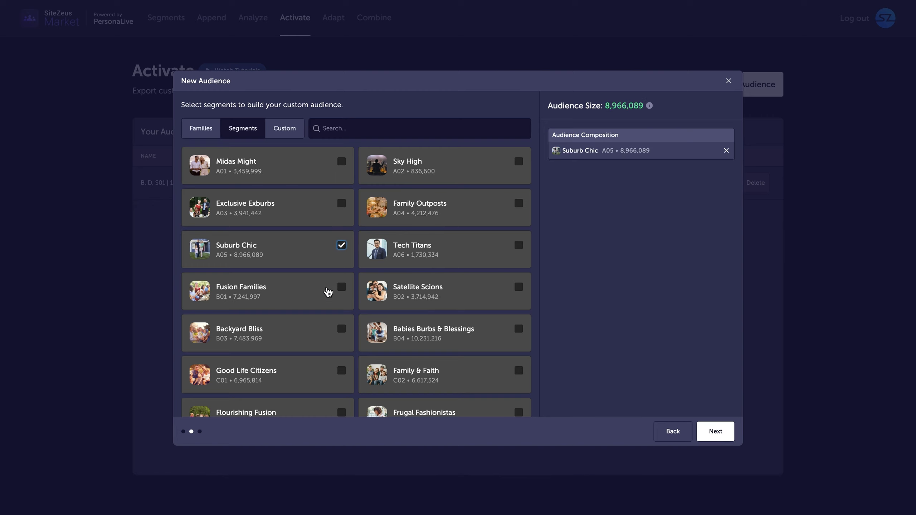
left_click(342, 287)
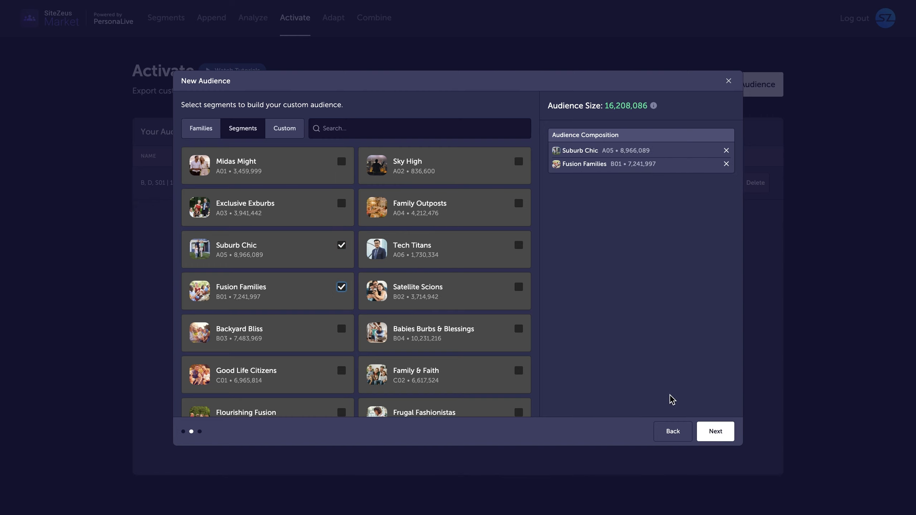
left_click(715, 431)
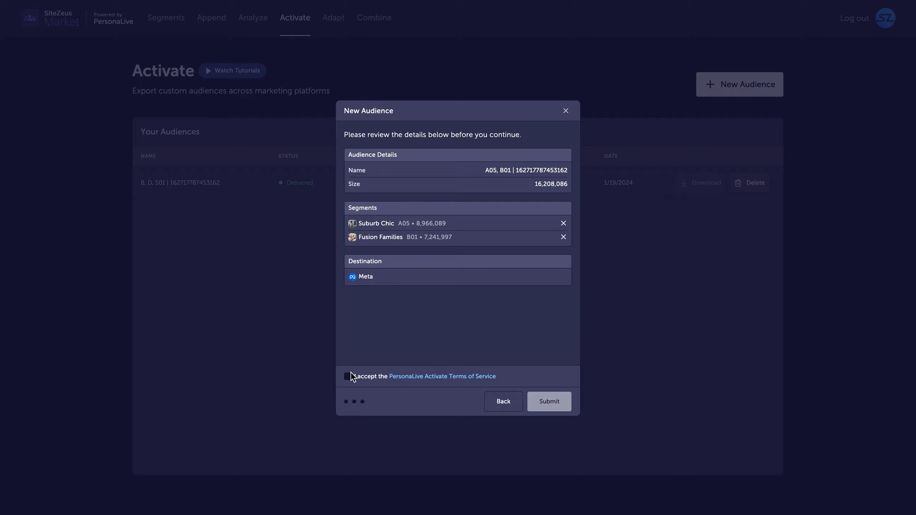
Accept the Terms of Service, submit the audience, and view both segments in Meta Audiences
left_click(347, 377)
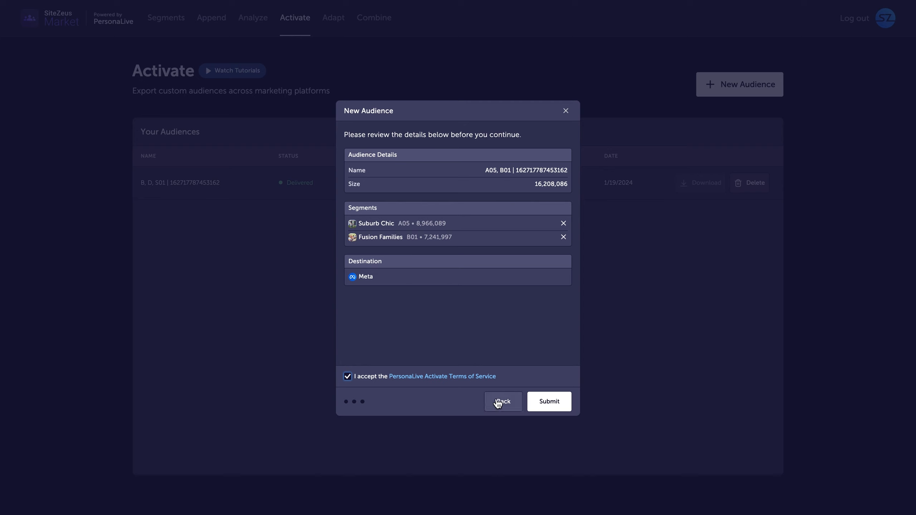
left_click(548, 401)
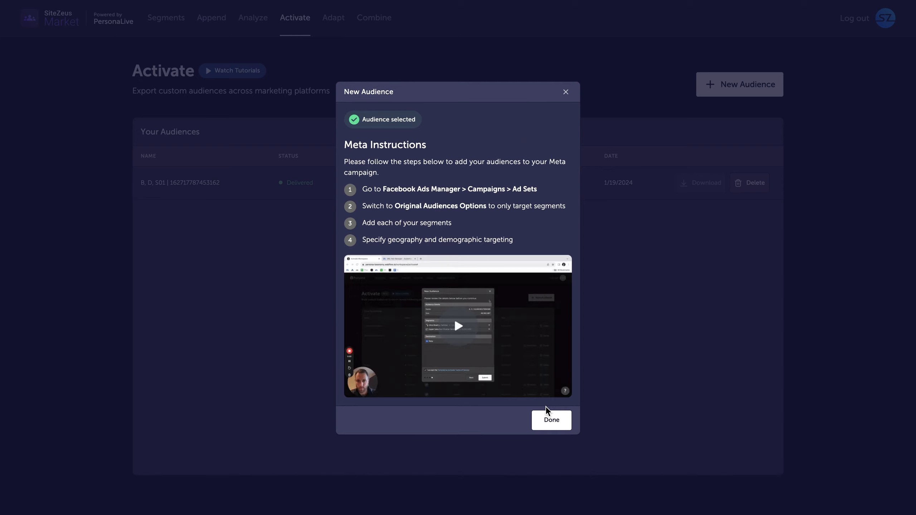
left_click(550, 421)
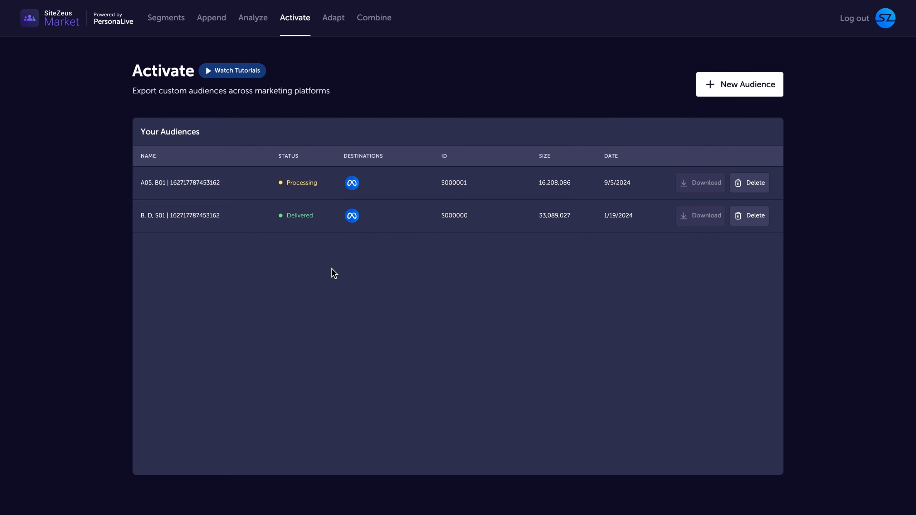
mouse_move(292, 201)
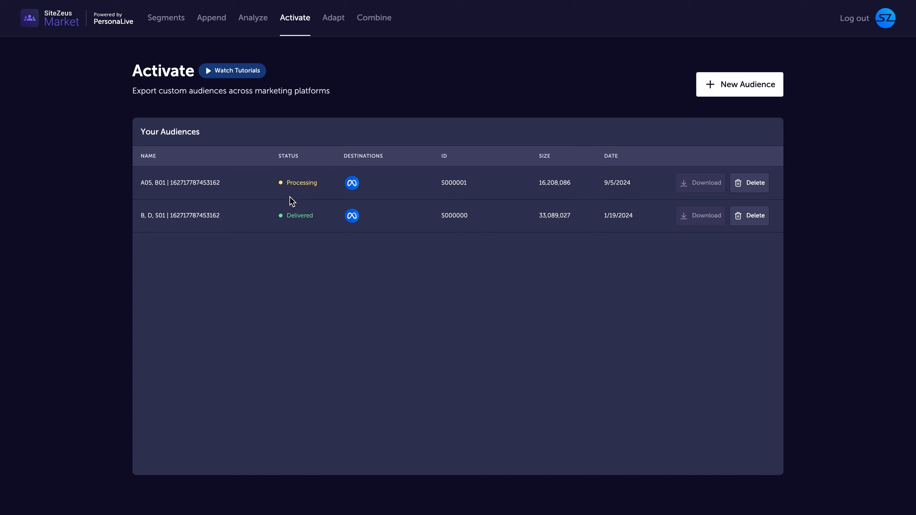
left_click(351, 182)
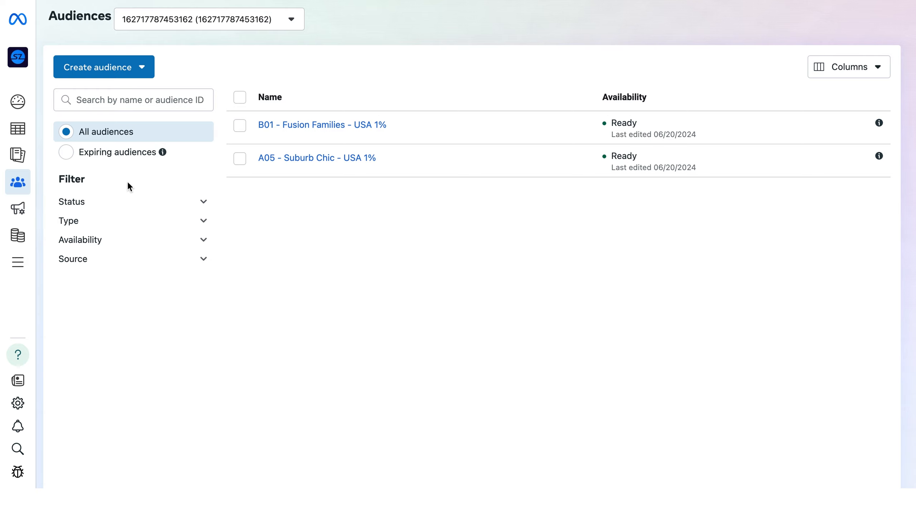
mouse_move(263, 74)
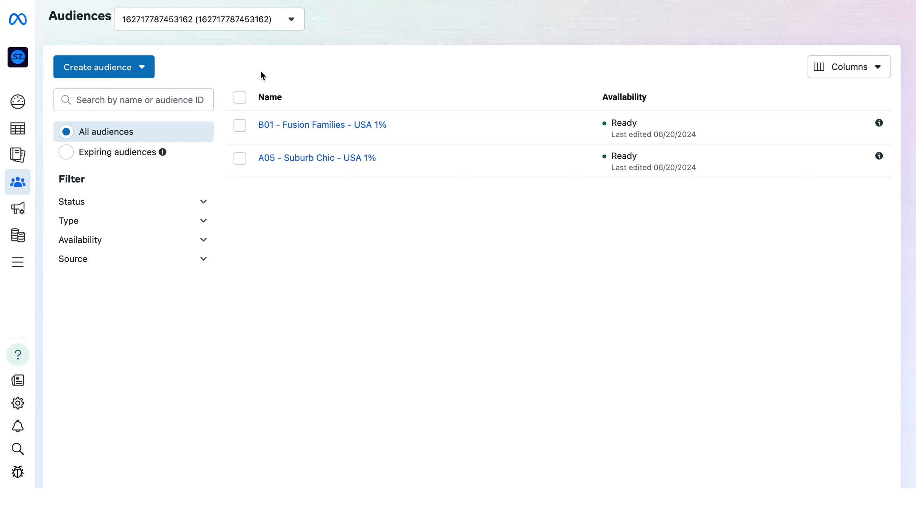